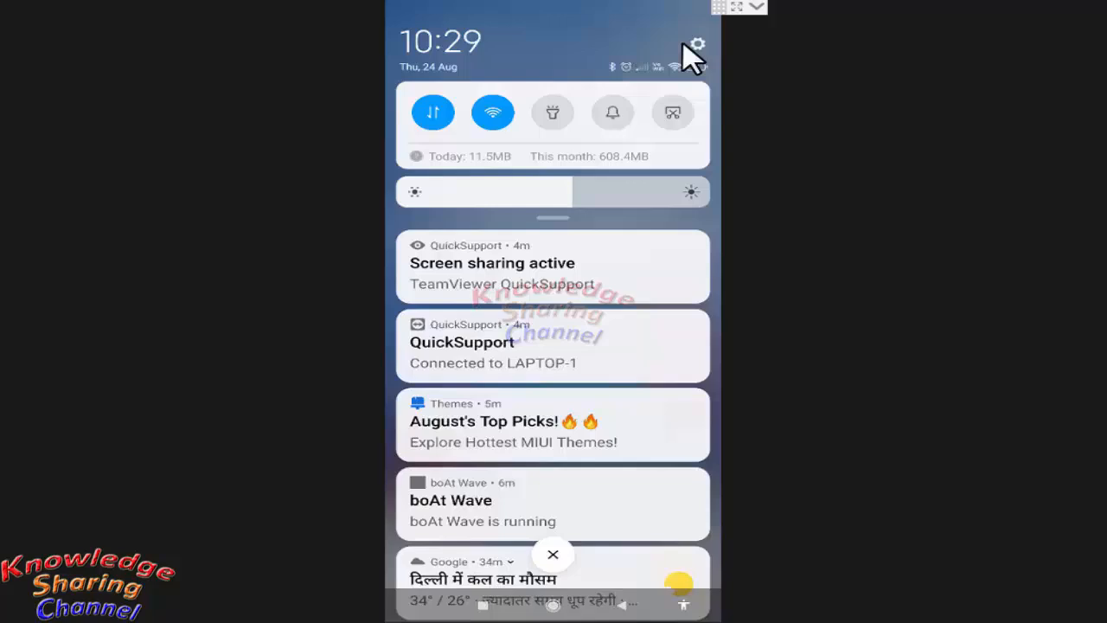
- Open Settings via the gear icon in the notification shade
click(696, 43)
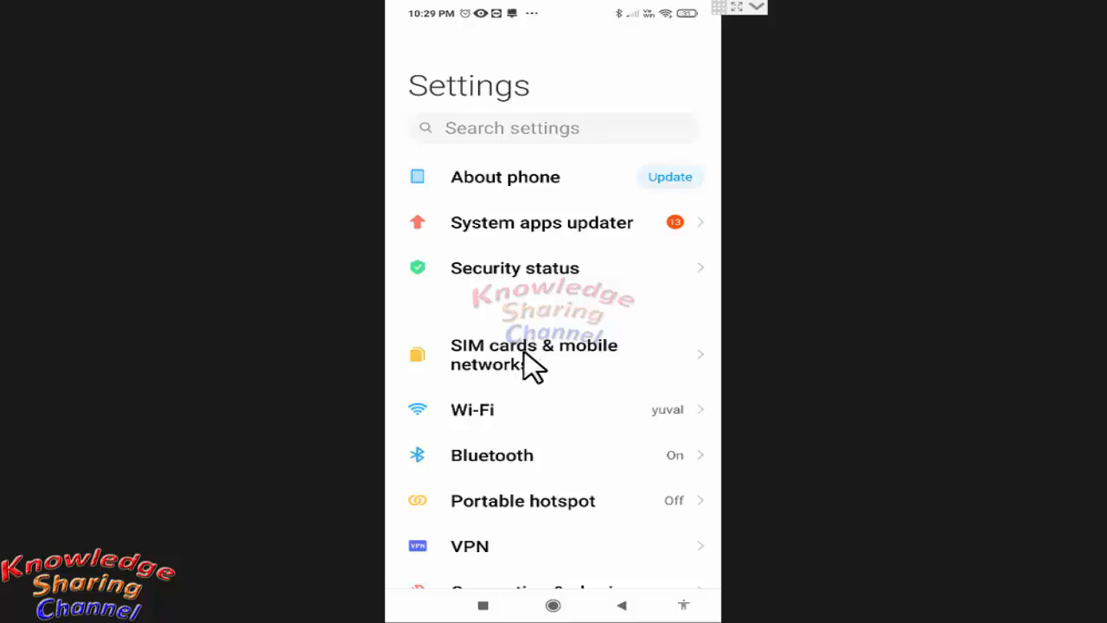
- Go to 'SIM cards & mobile networks' in the Settings list
click(534, 353)
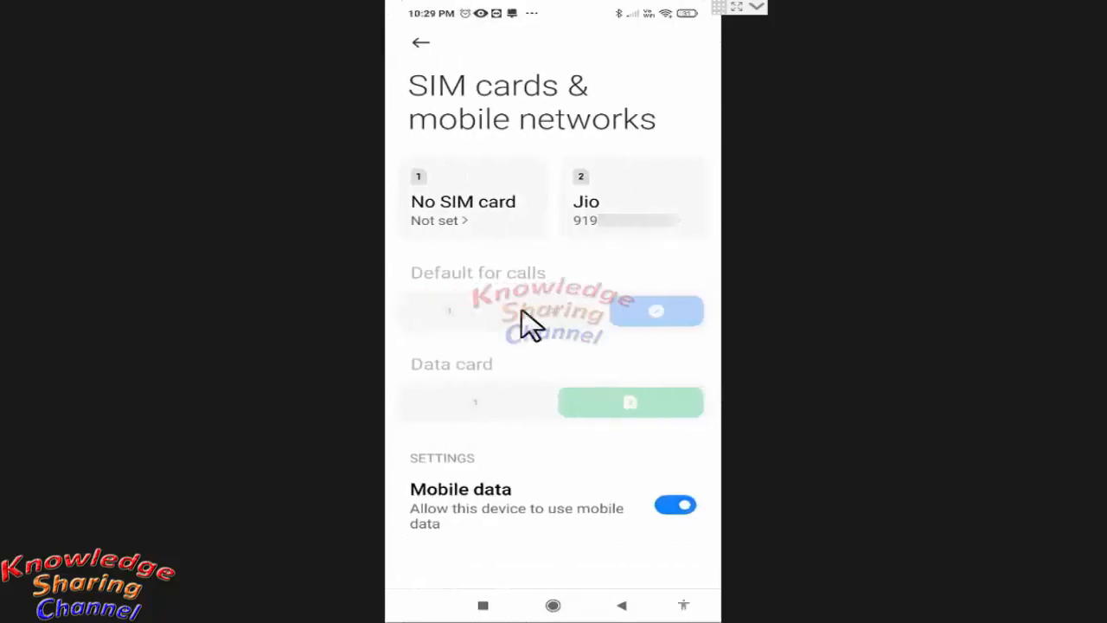
mouse_move(562, 221)
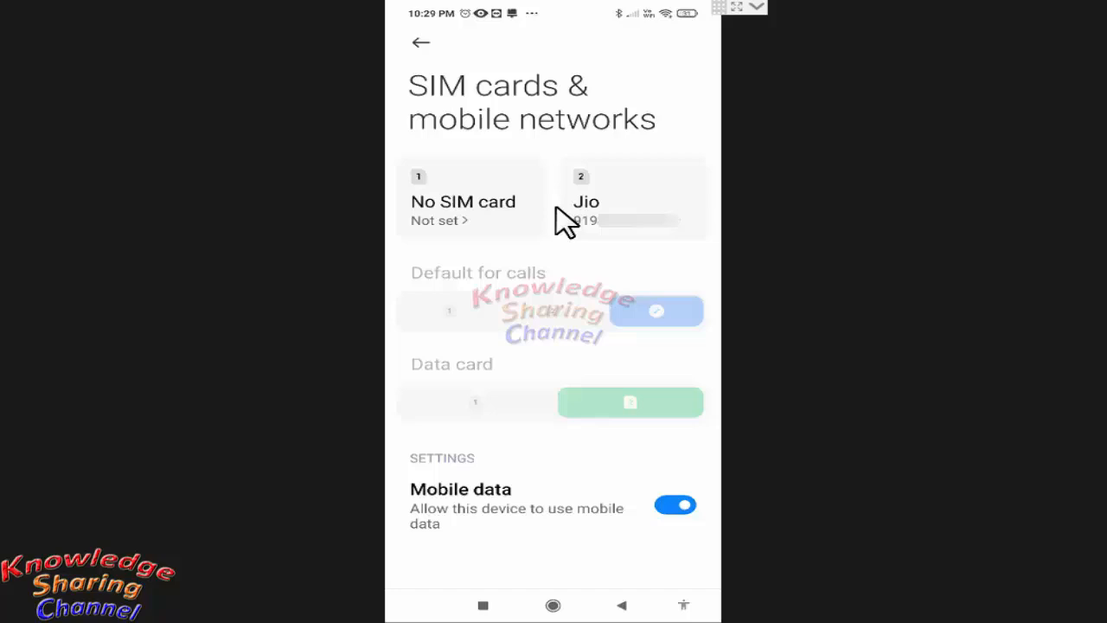
mouse_move(614, 216)
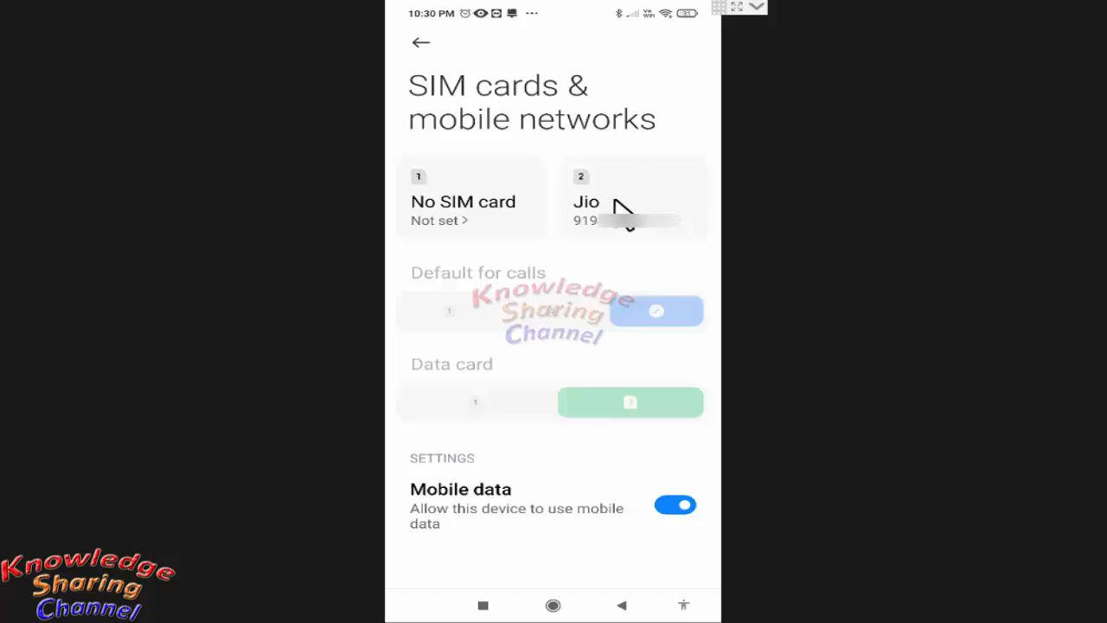
mouse_move(599, 225)
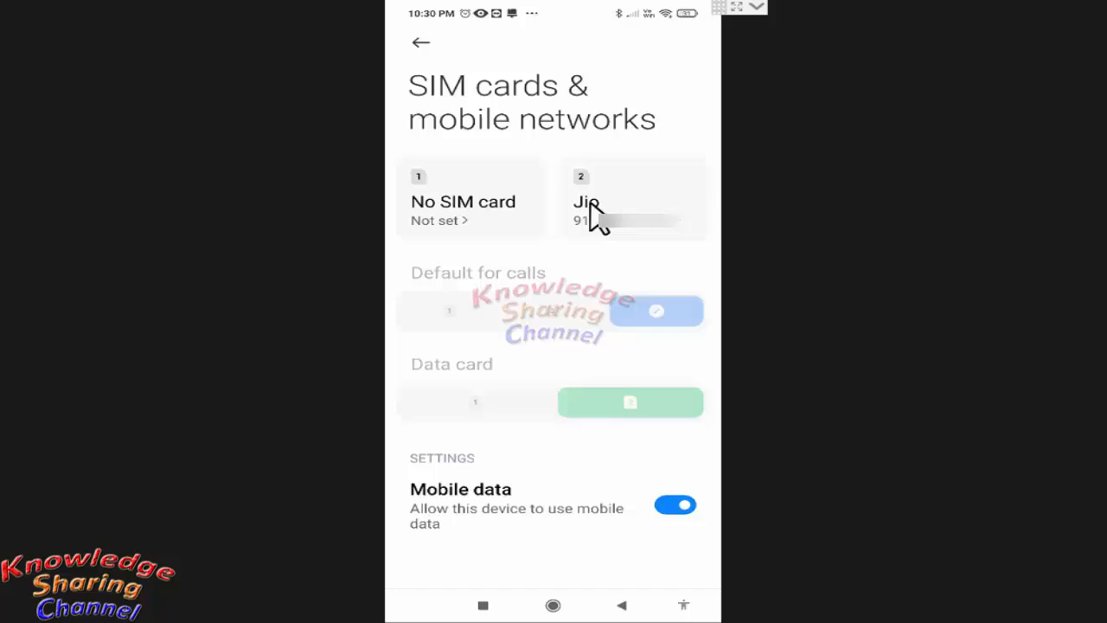
- Open the Jio card (SIM 2) settings page
click(633, 199)
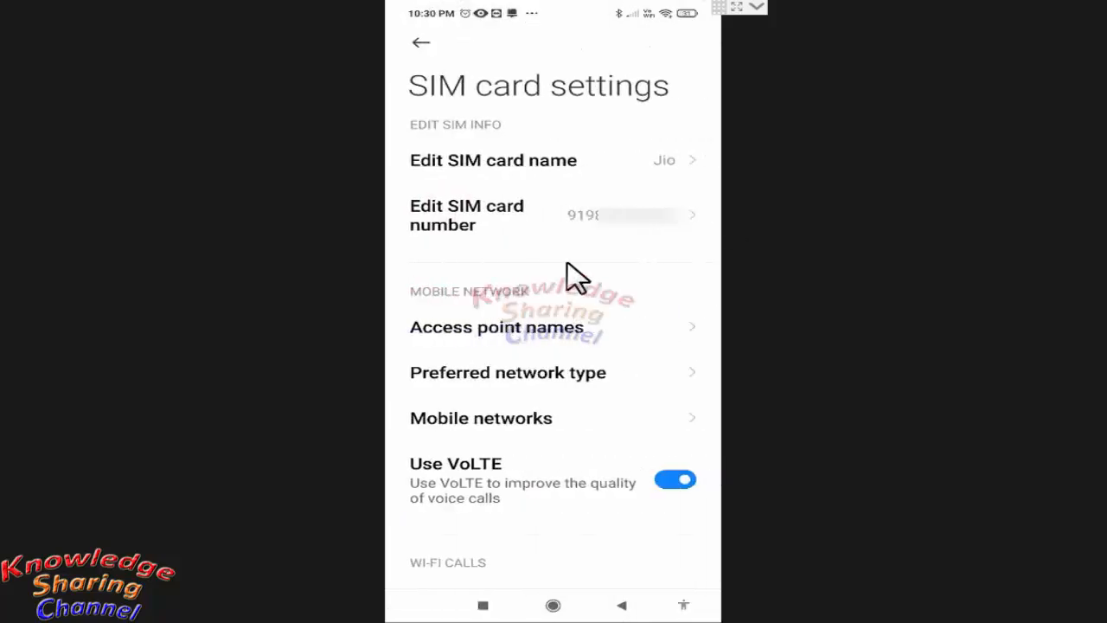
mouse_move(644, 125)
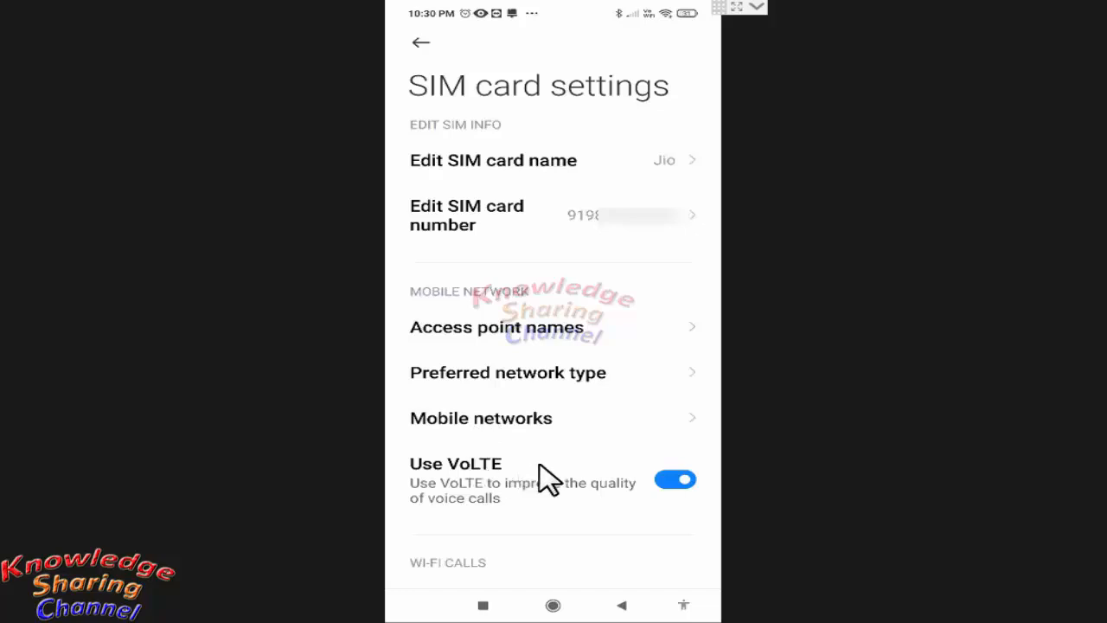
mouse_move(622, 467)
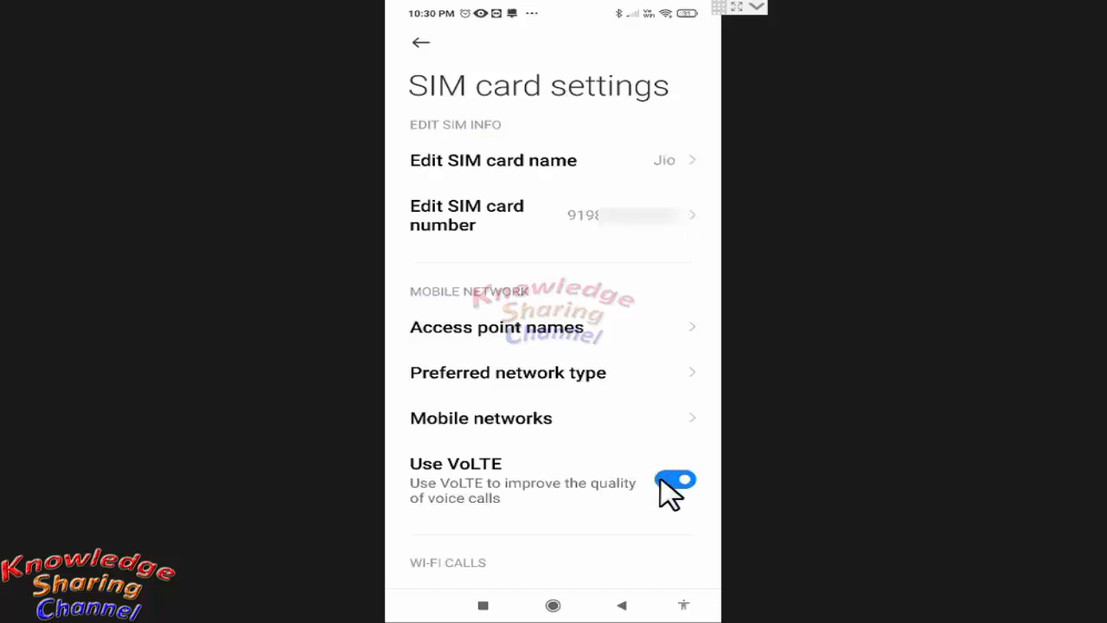
- Turn off the 'Use VoLTE' toggle for the Jio SIM
click(674, 480)
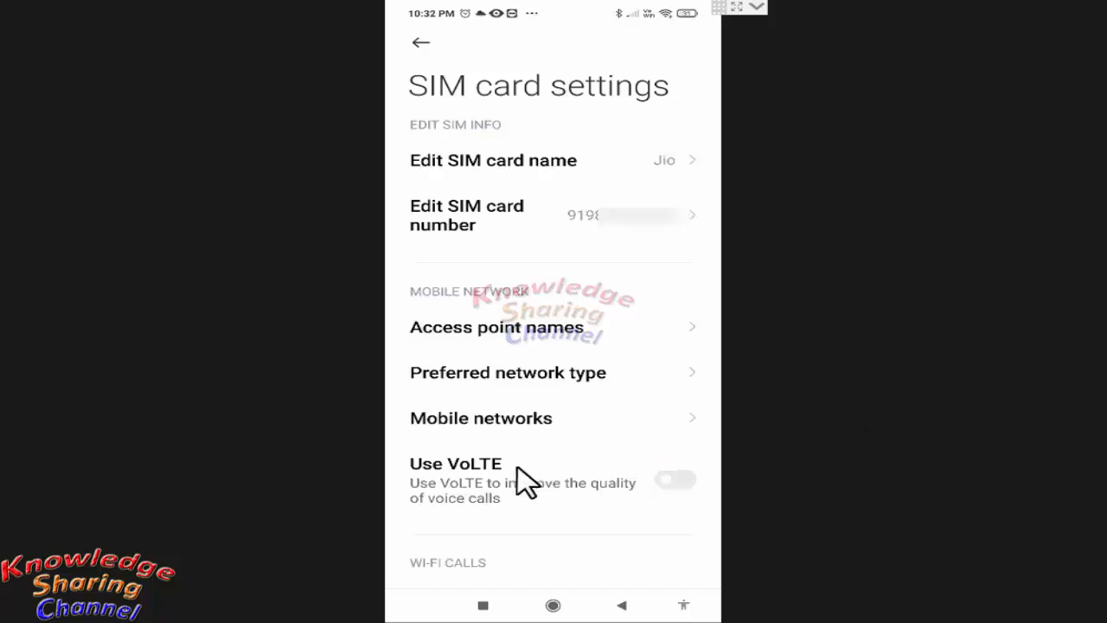
mouse_move(700, 506)
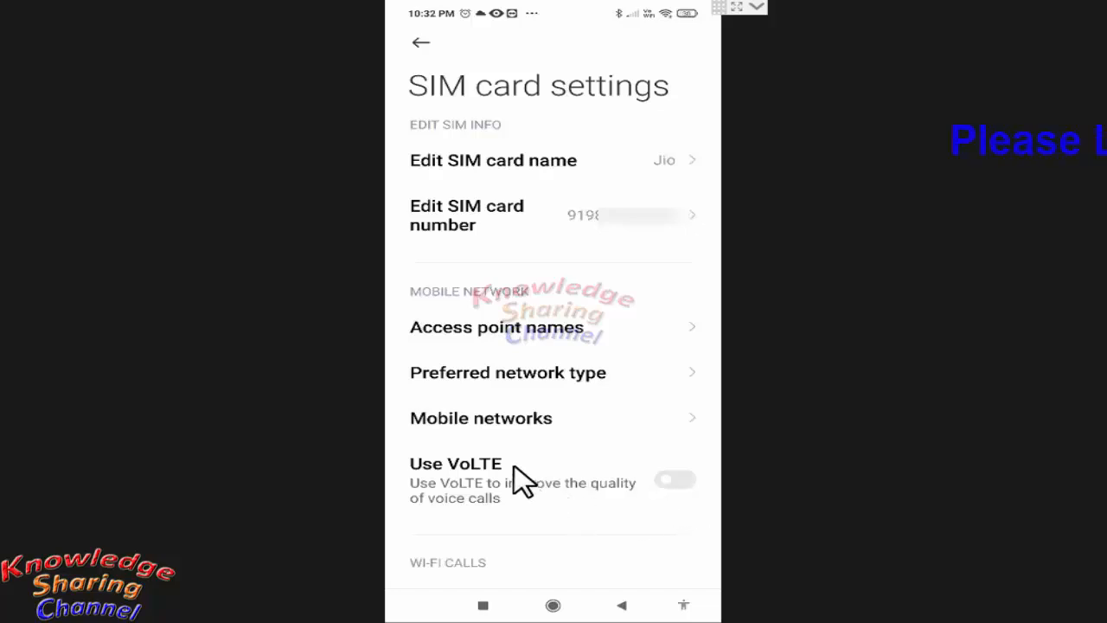
mouse_move(450, 519)
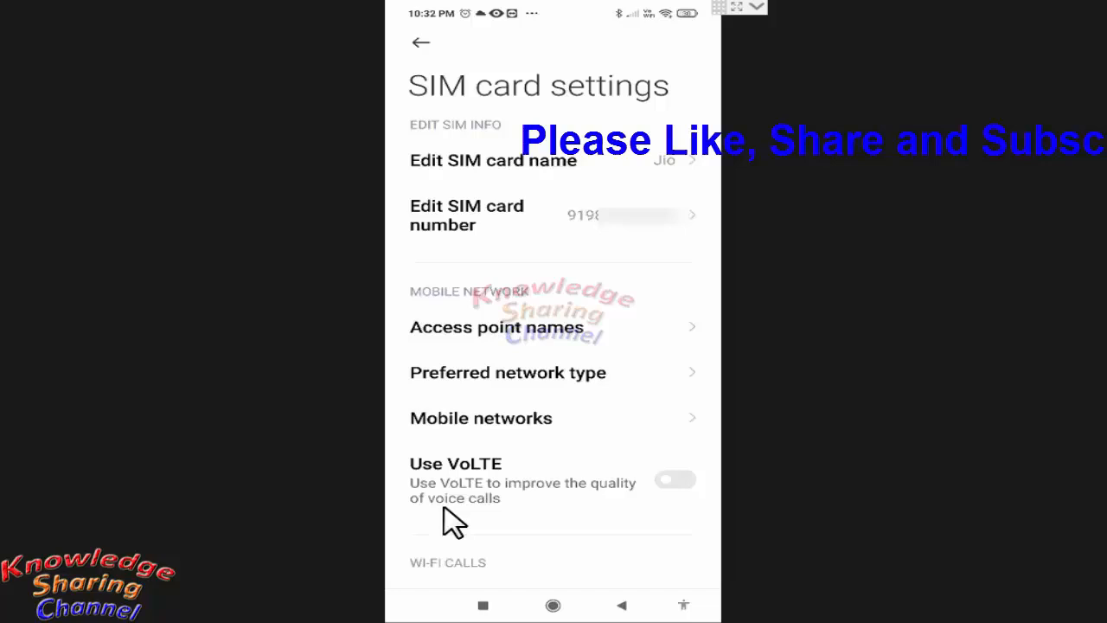